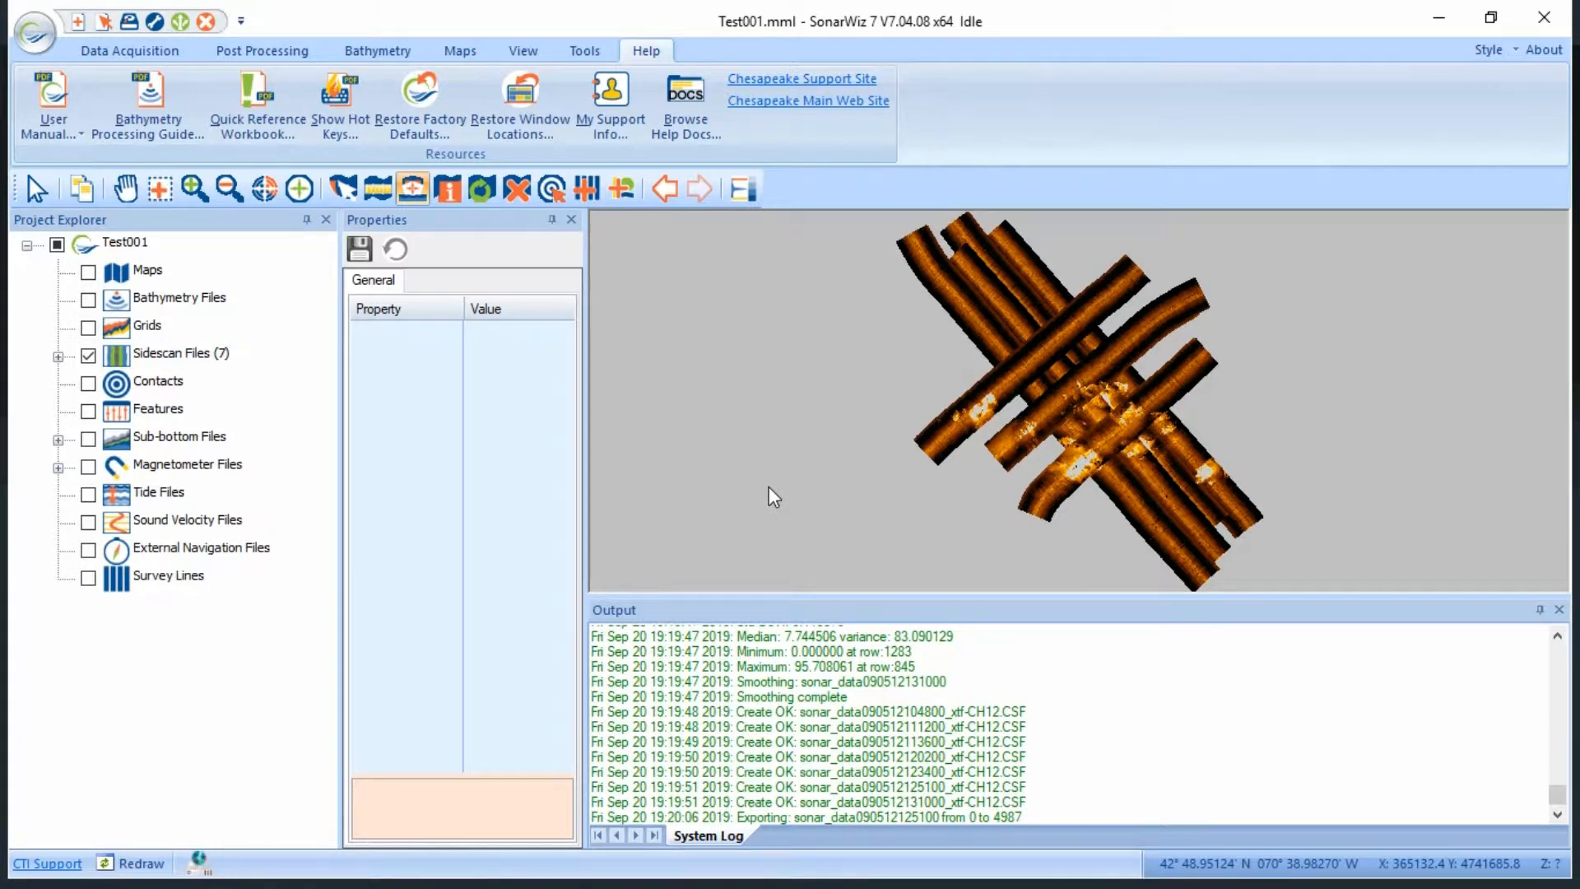
mouse_move(904, 372)
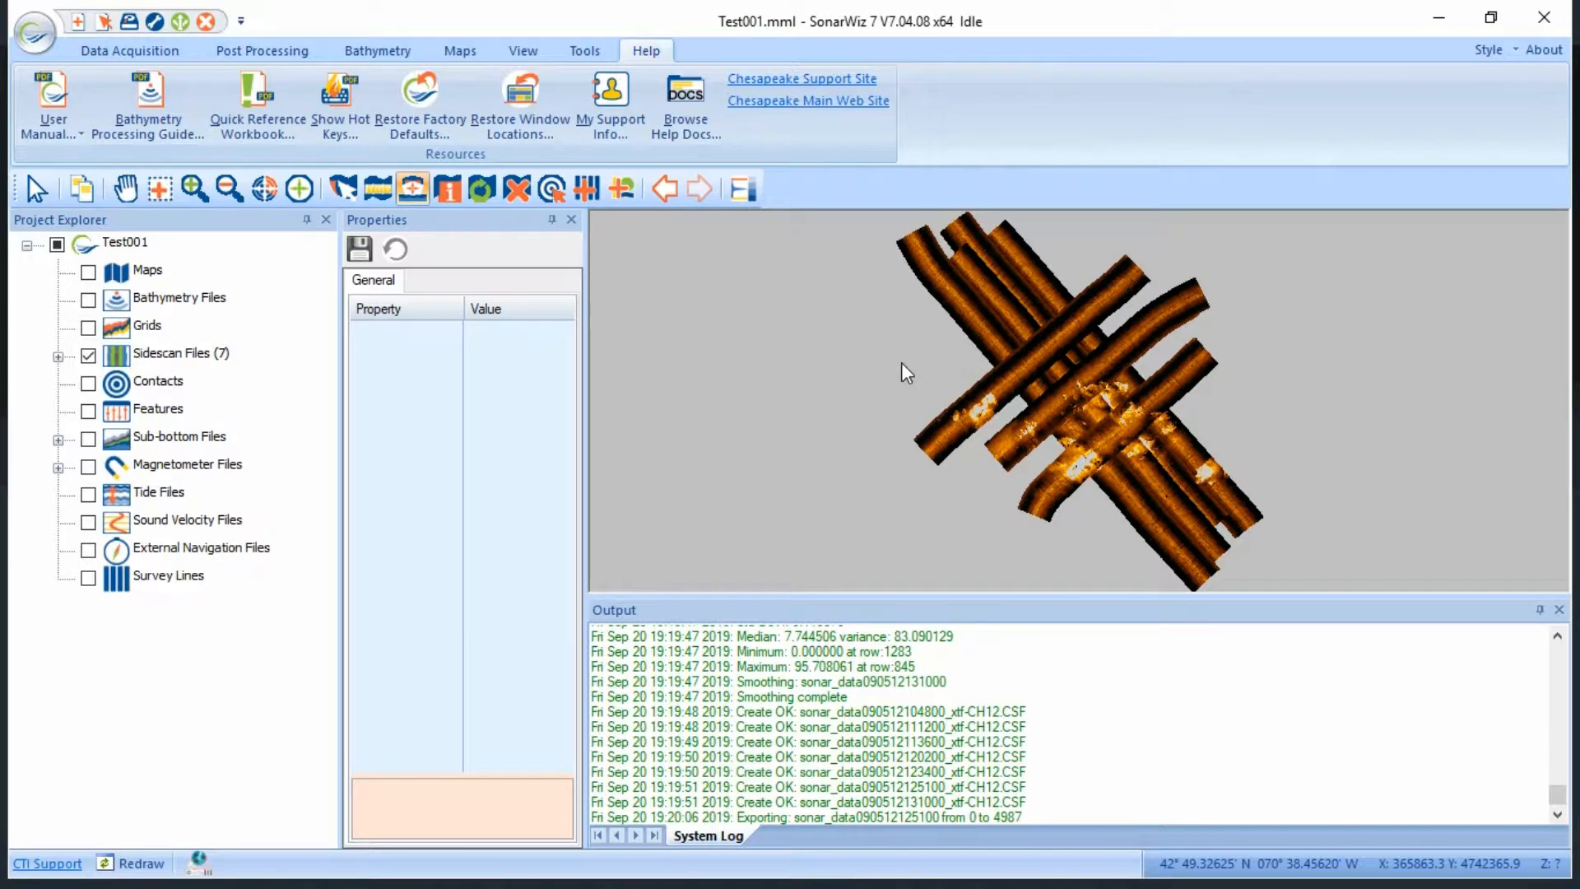
mouse_move(1189, 321)
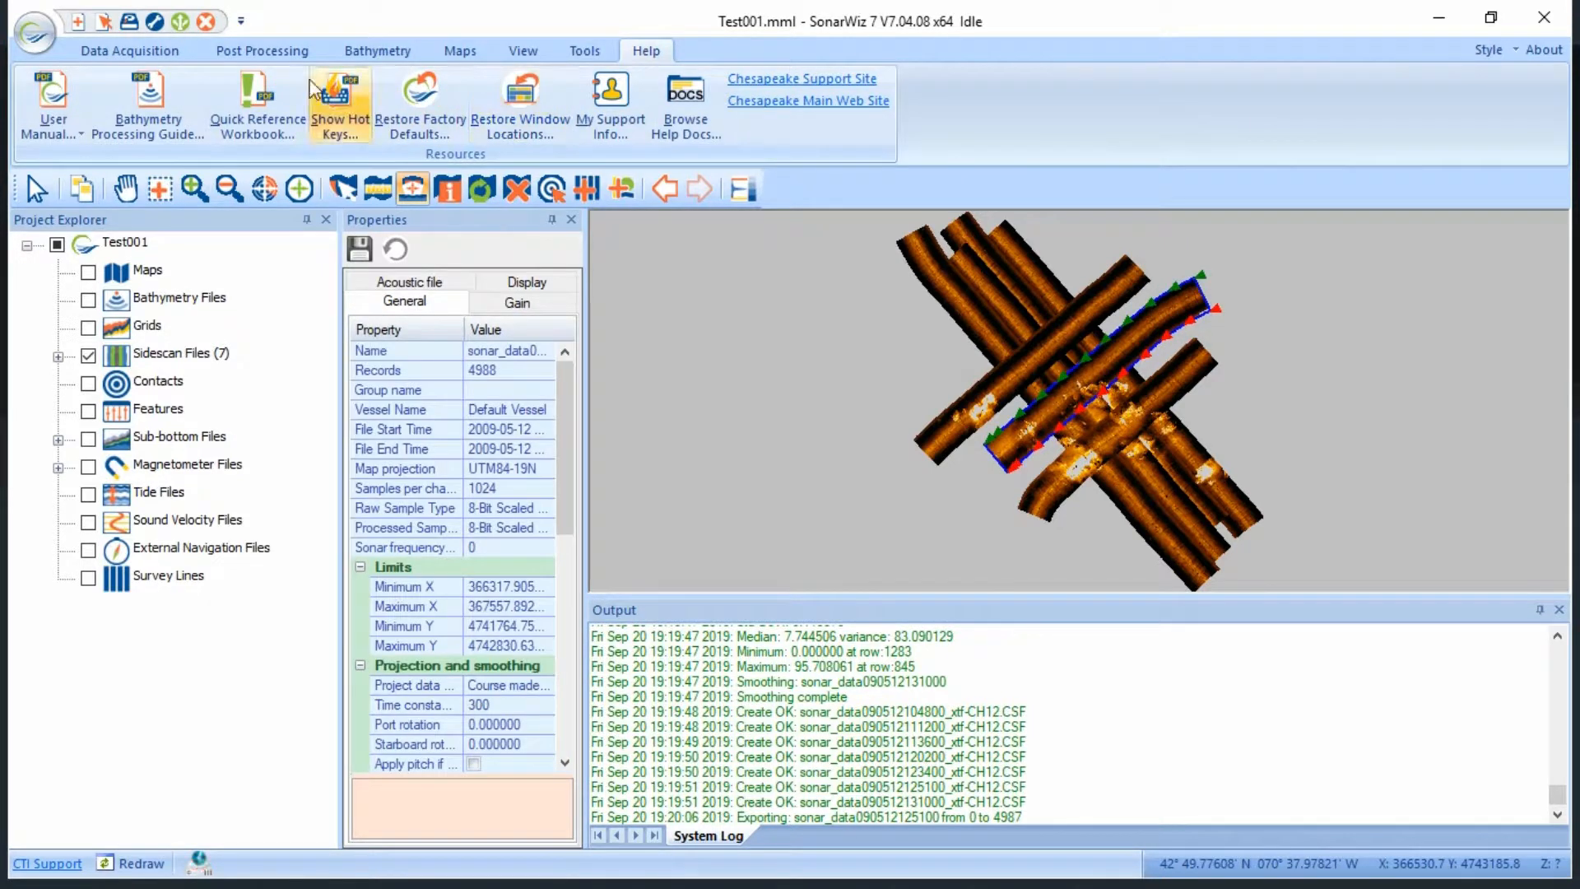
Step: Open Bottom Track processing for the file with Port + Stbd channels and Threshold Detection
click(261, 50)
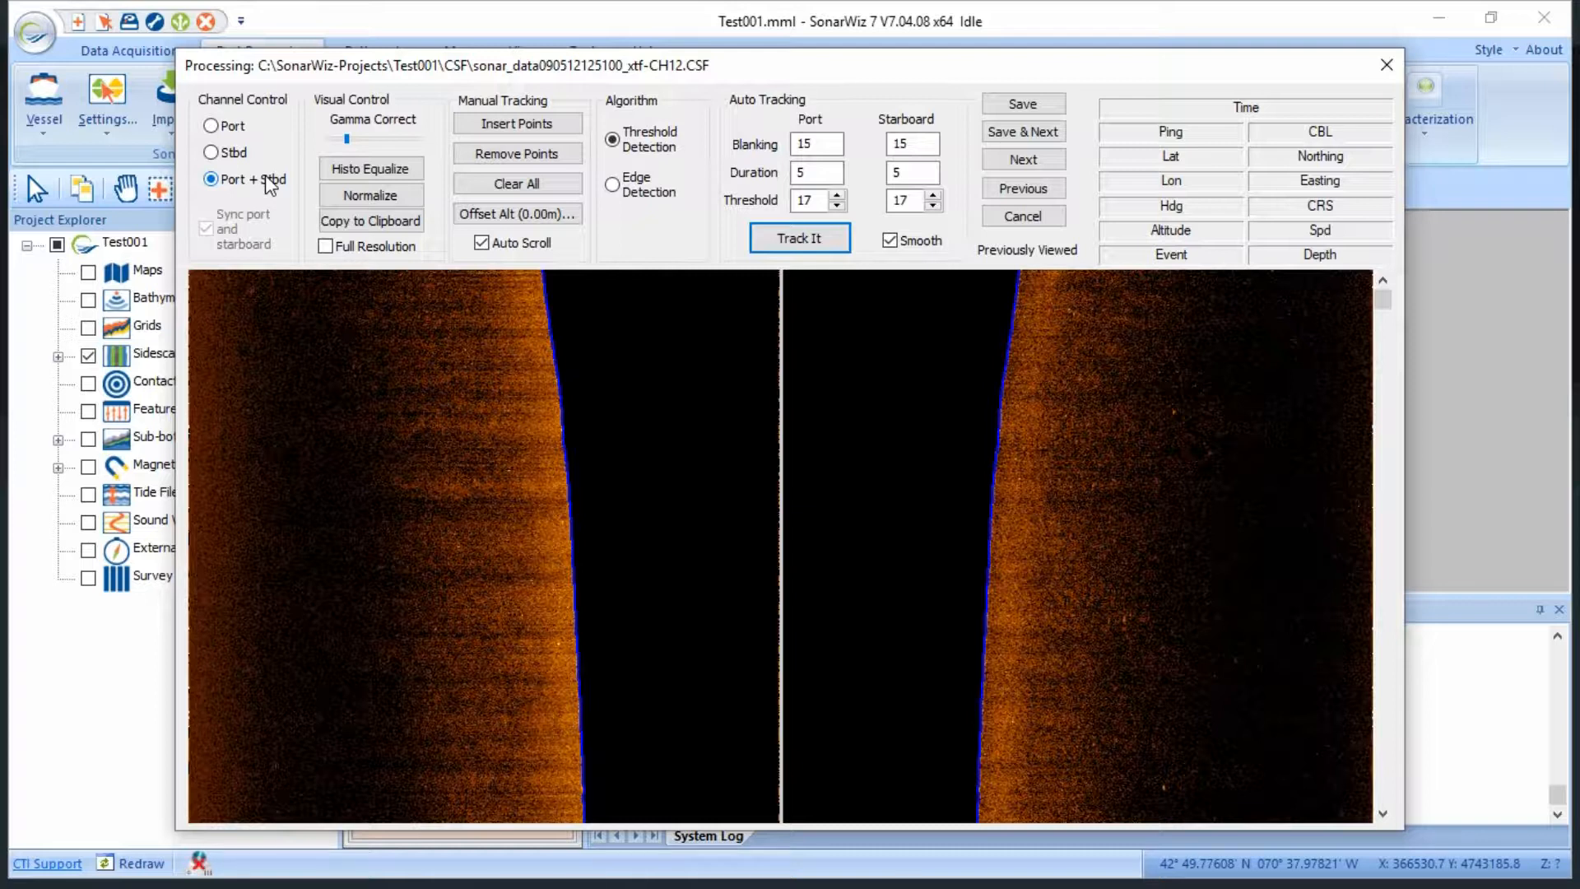
mouse_move(298, 190)
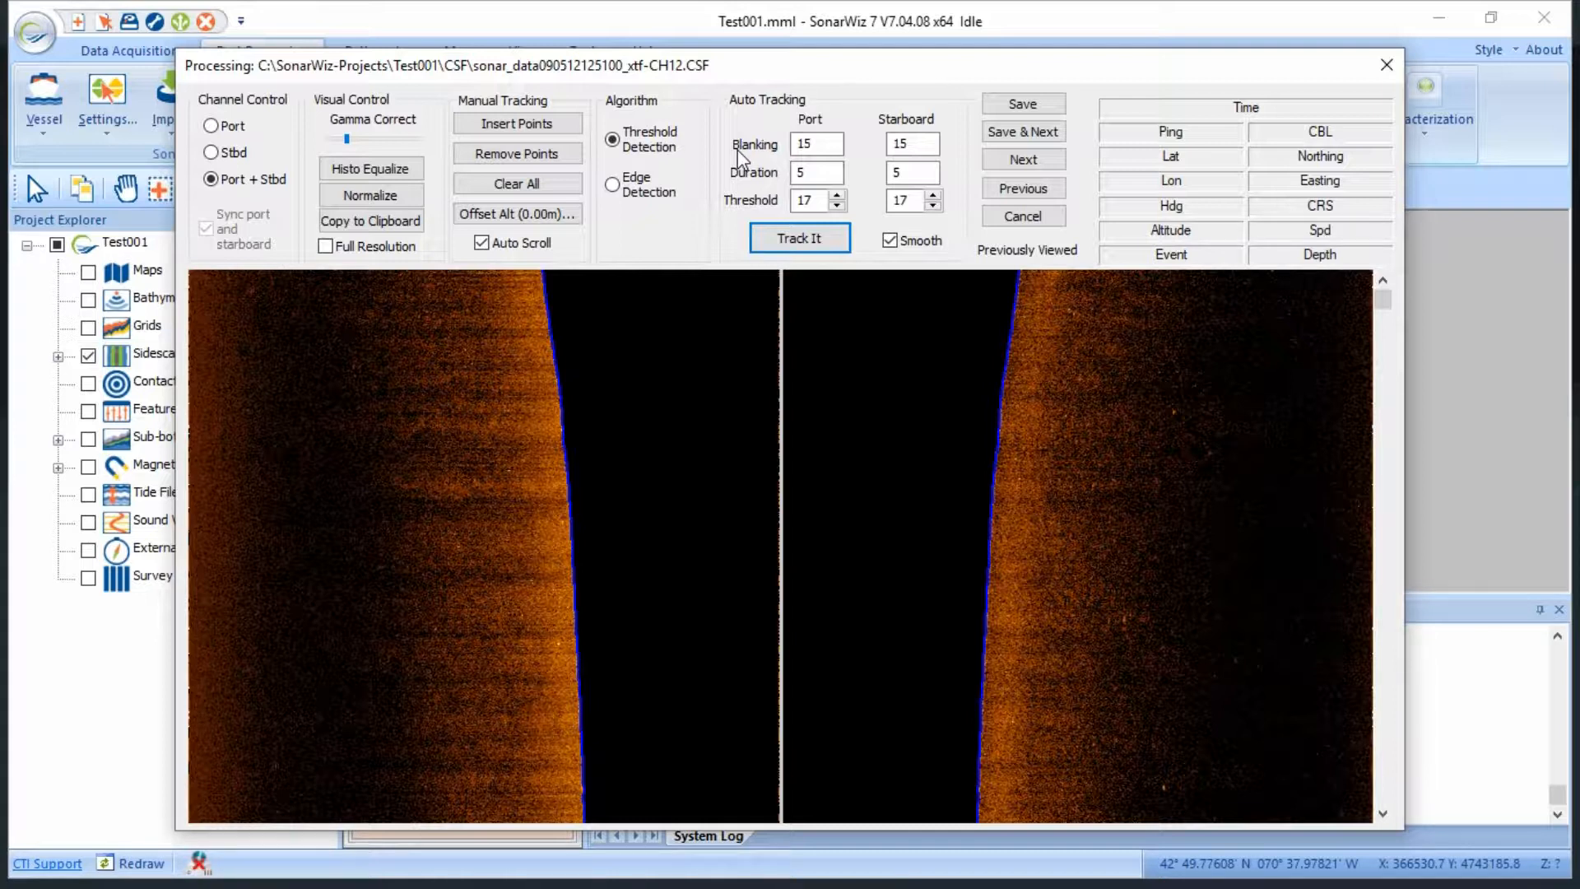
click(817, 143)
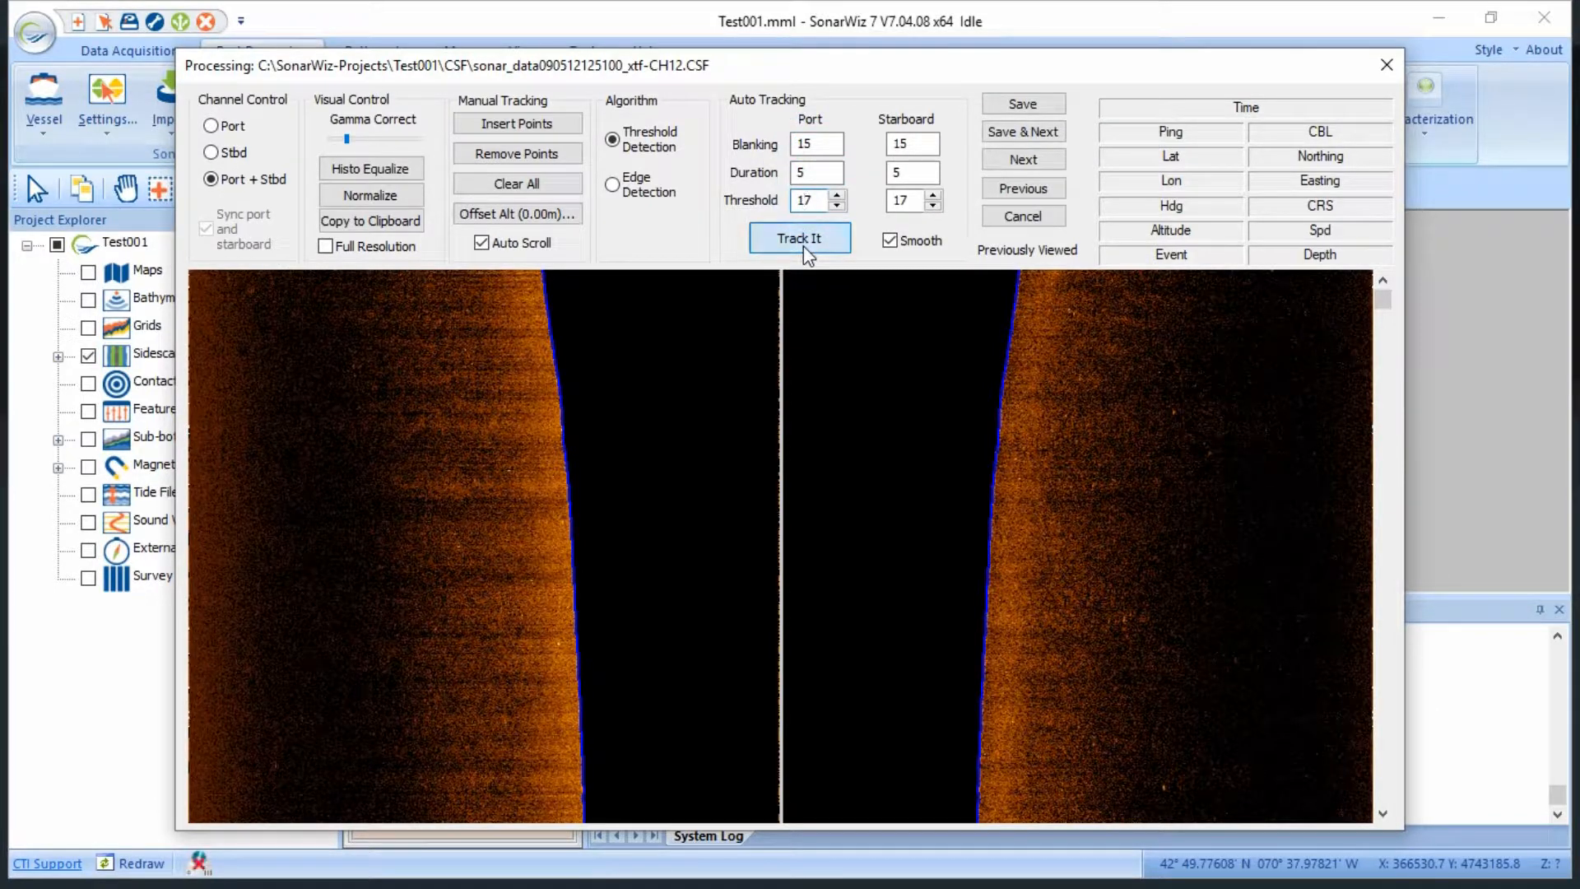
Step: Run automatic bottom tracking on the file with threshold 5 on both channels
click(799, 239)
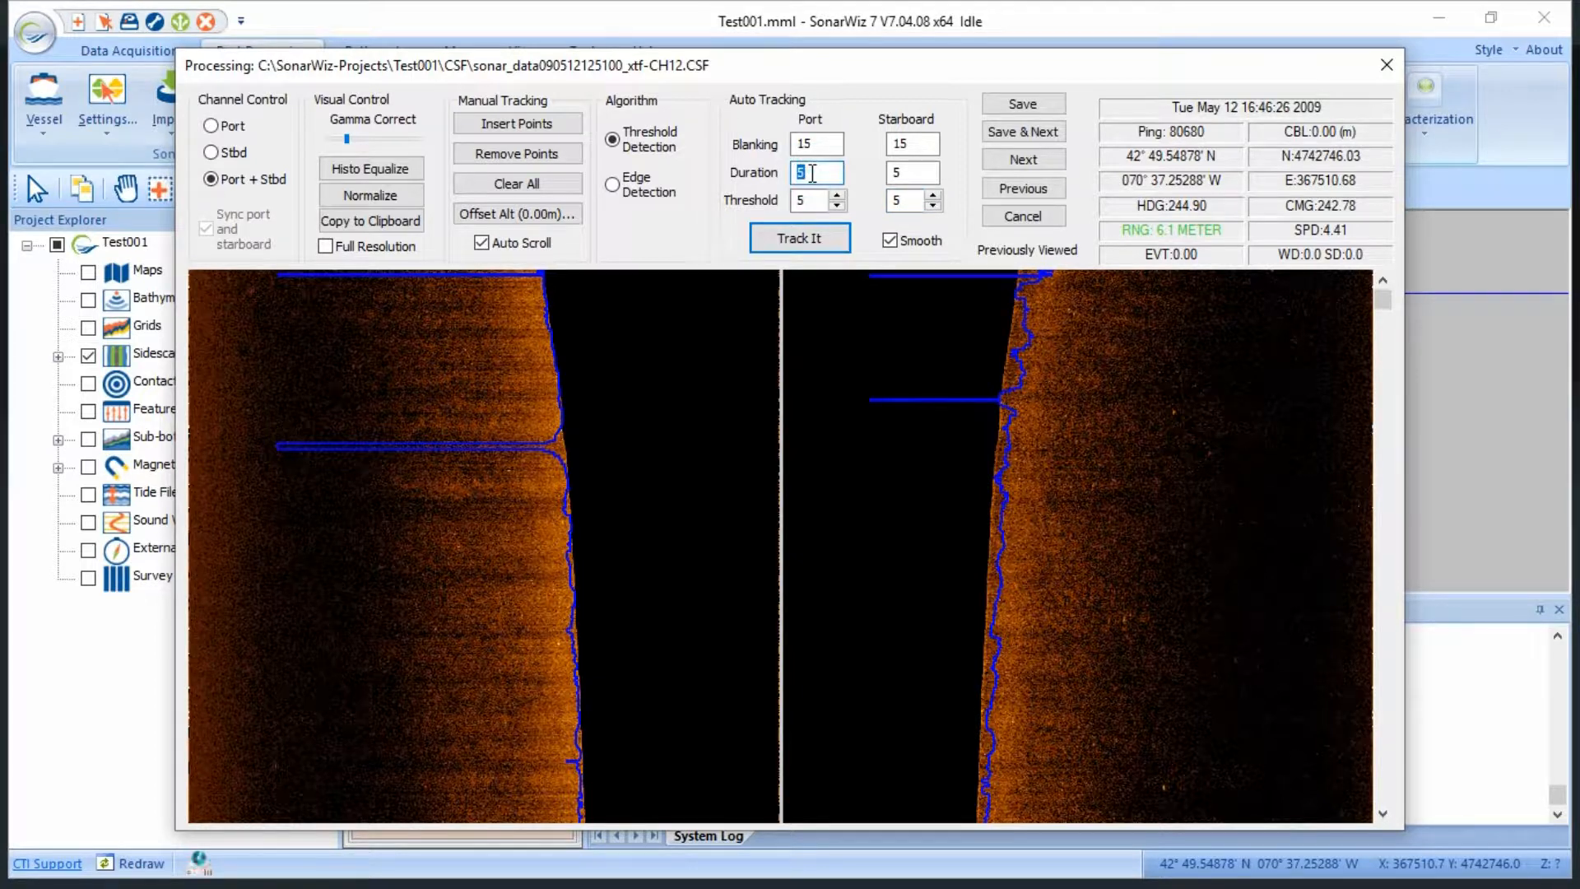
Step: Set blanking 2 and duration 1 on port and starboard, then re-track the seabed
text(2)
click(913, 173)
text(1)
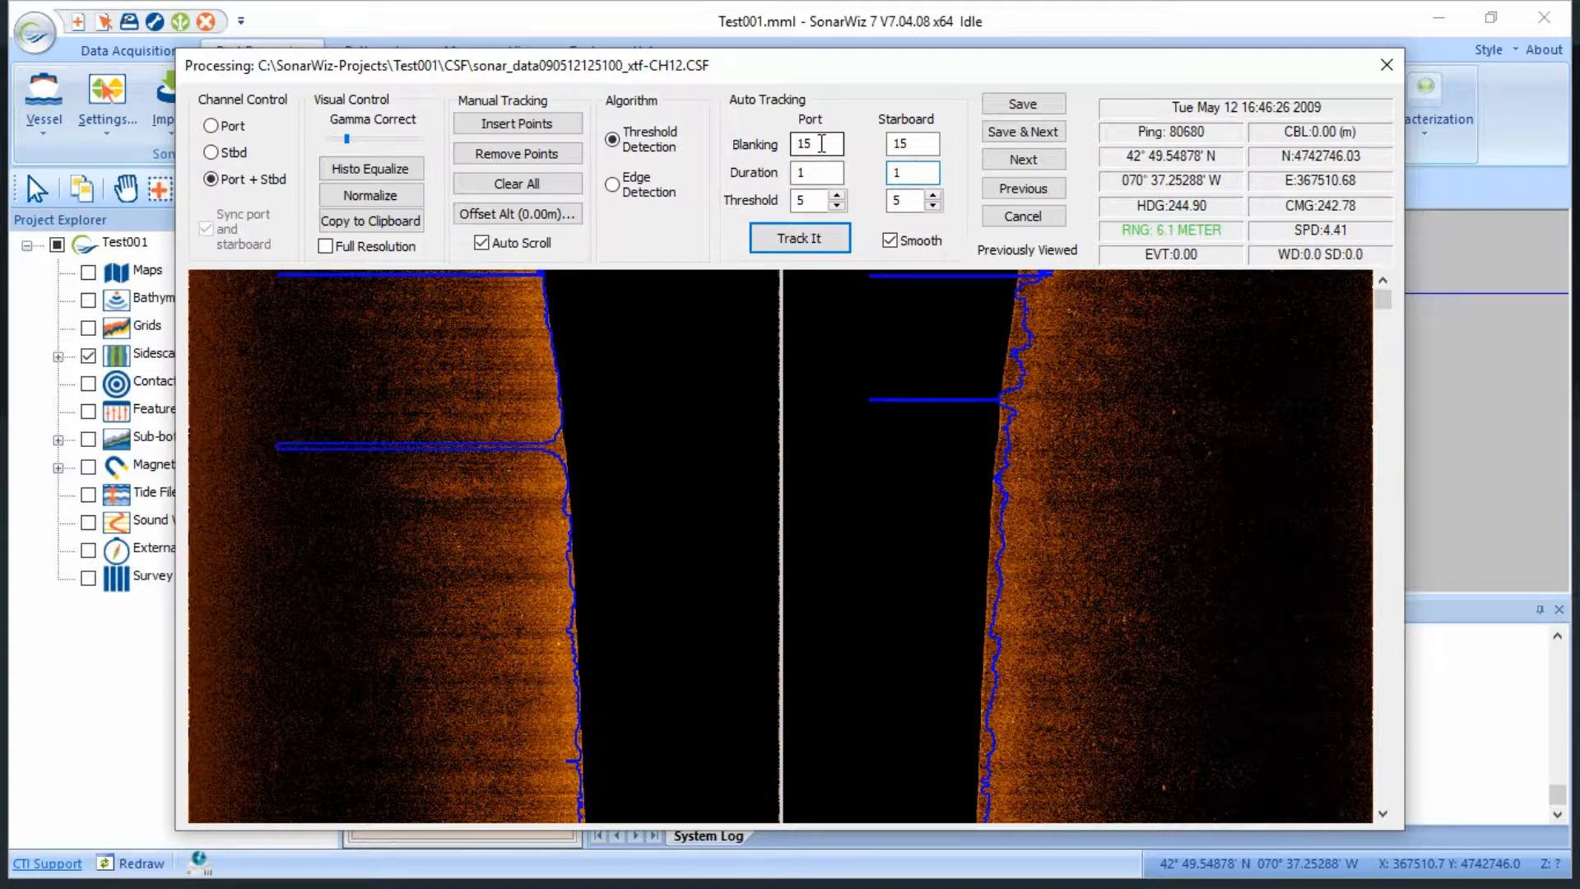
click(903, 171)
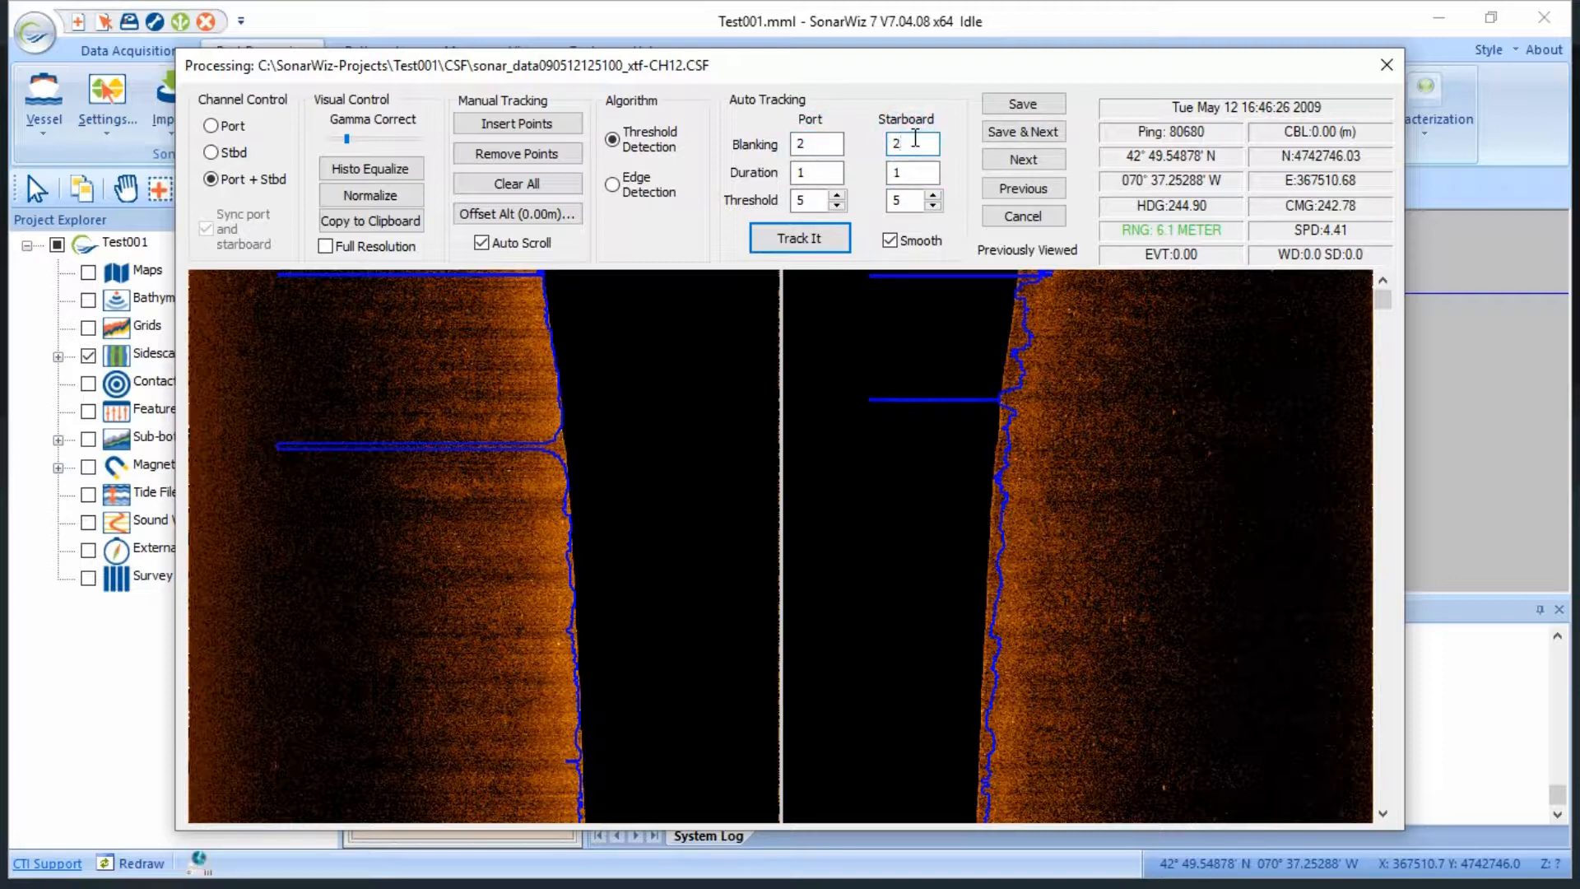
mouse_move(953, 158)
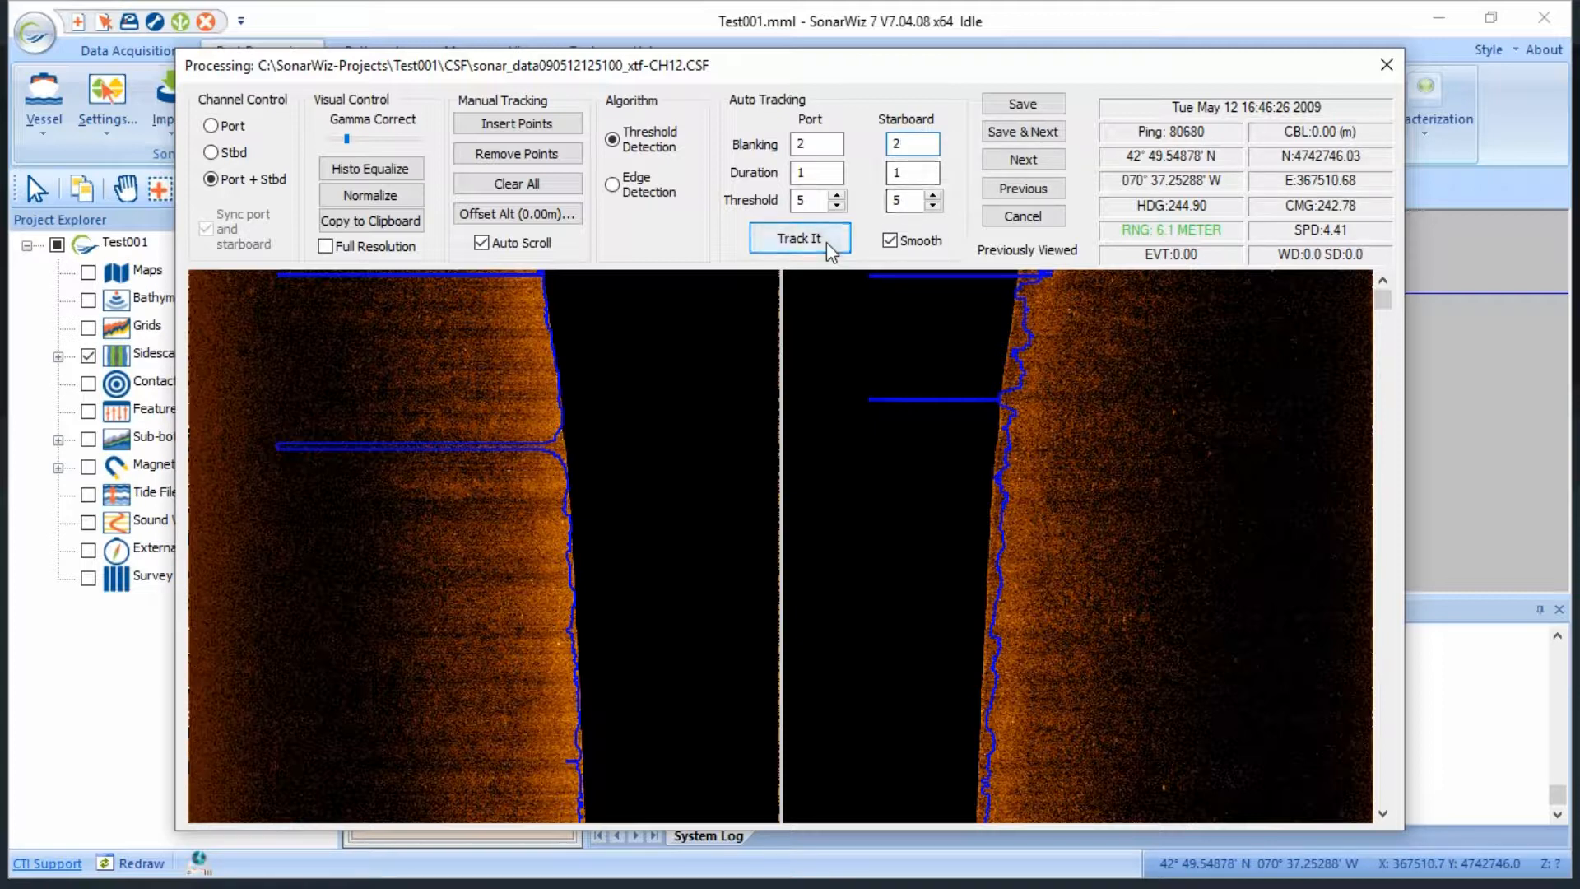
click(799, 239)
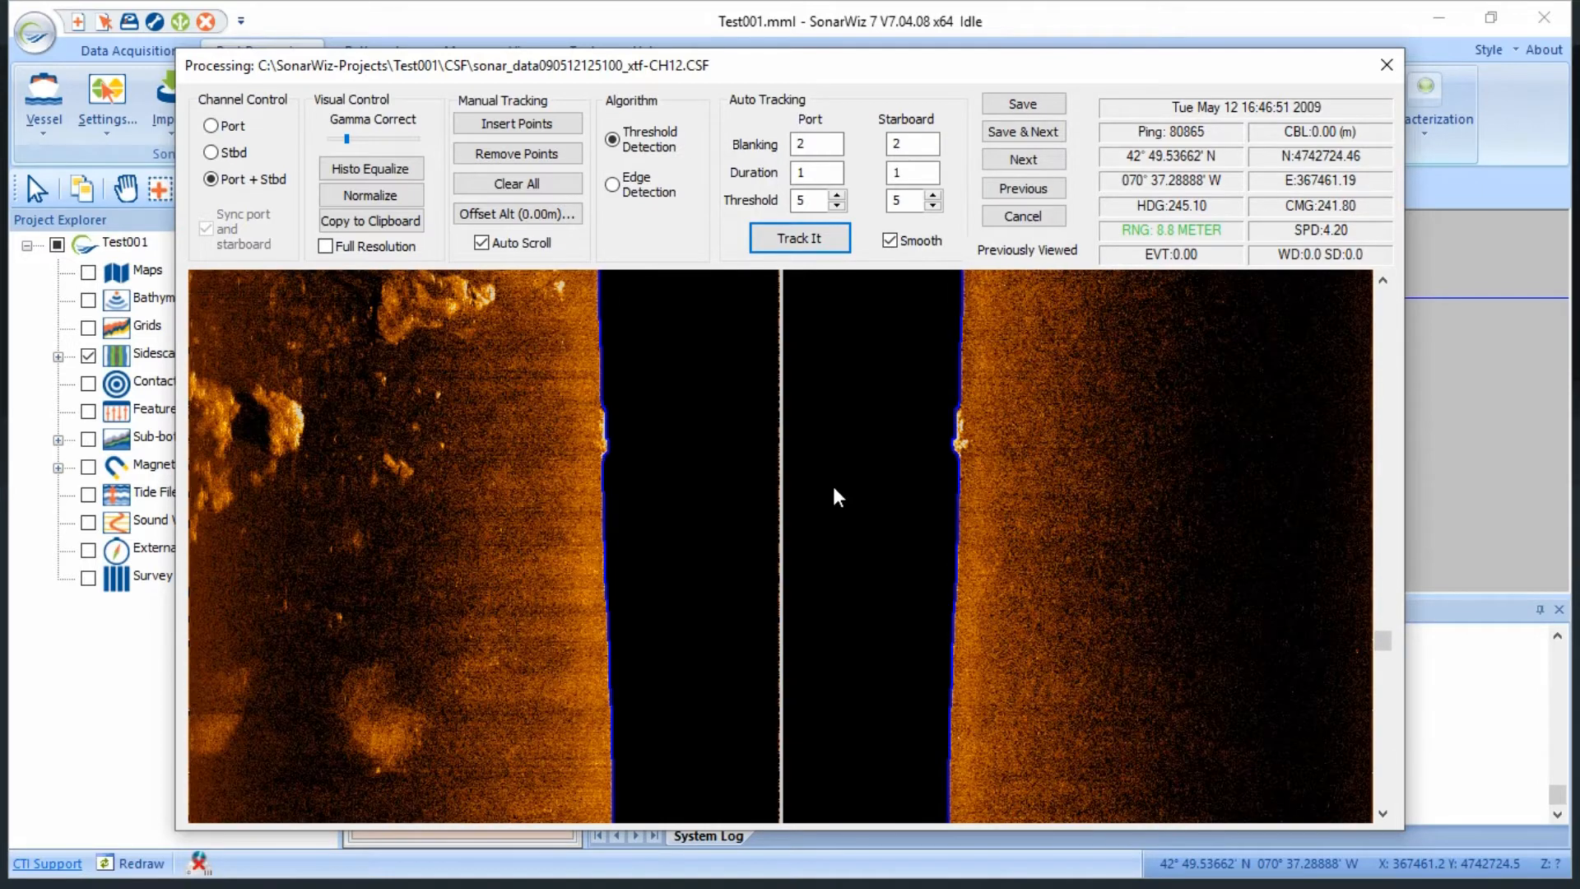
click(1022, 132)
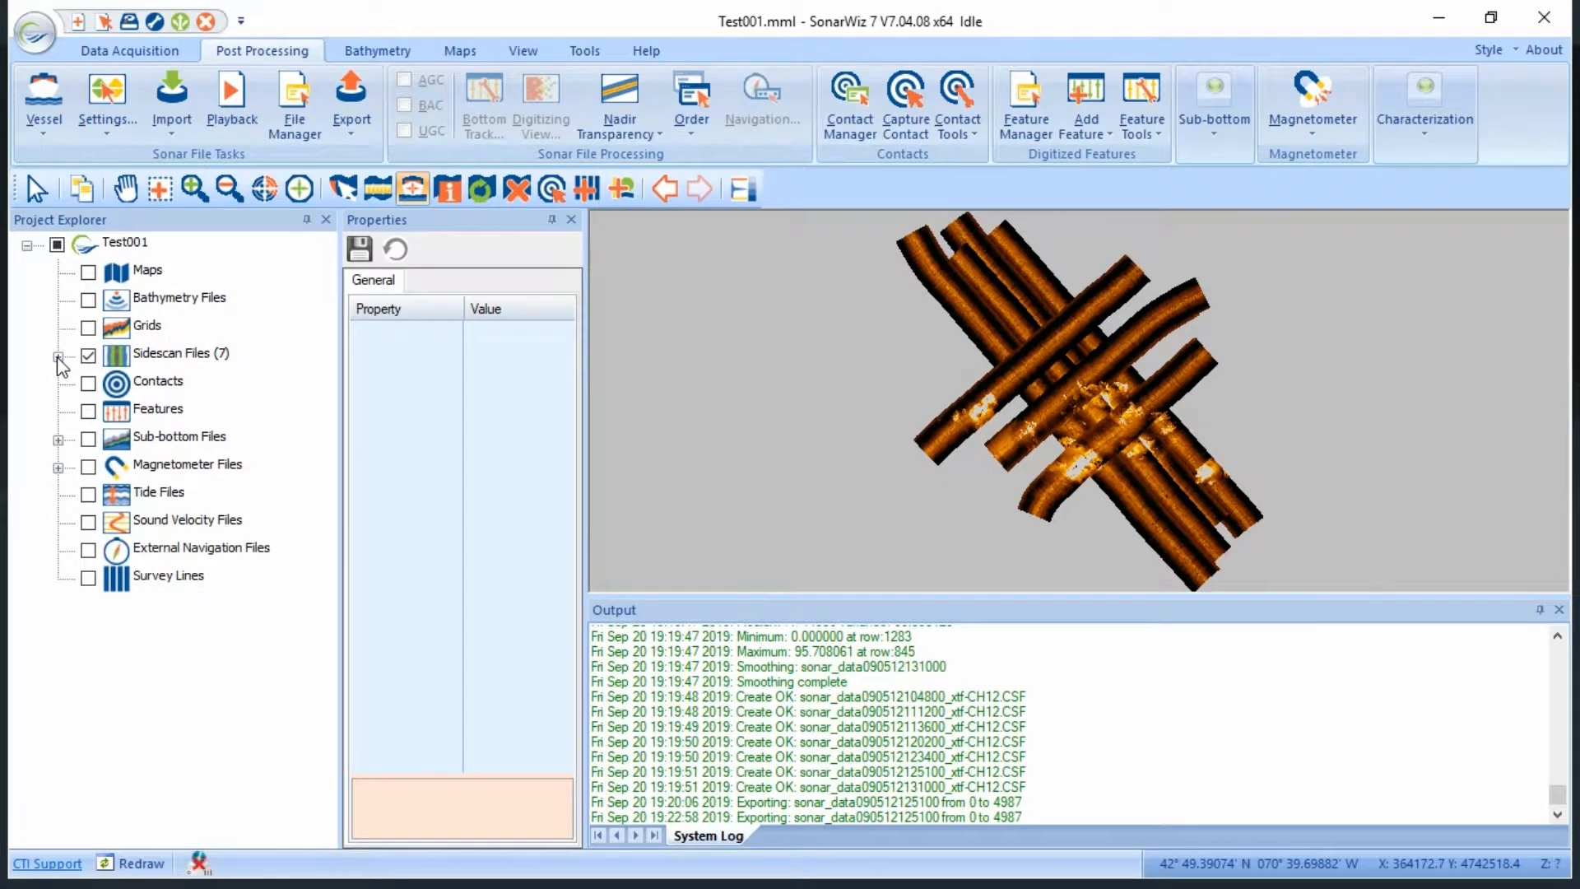
click(58, 359)
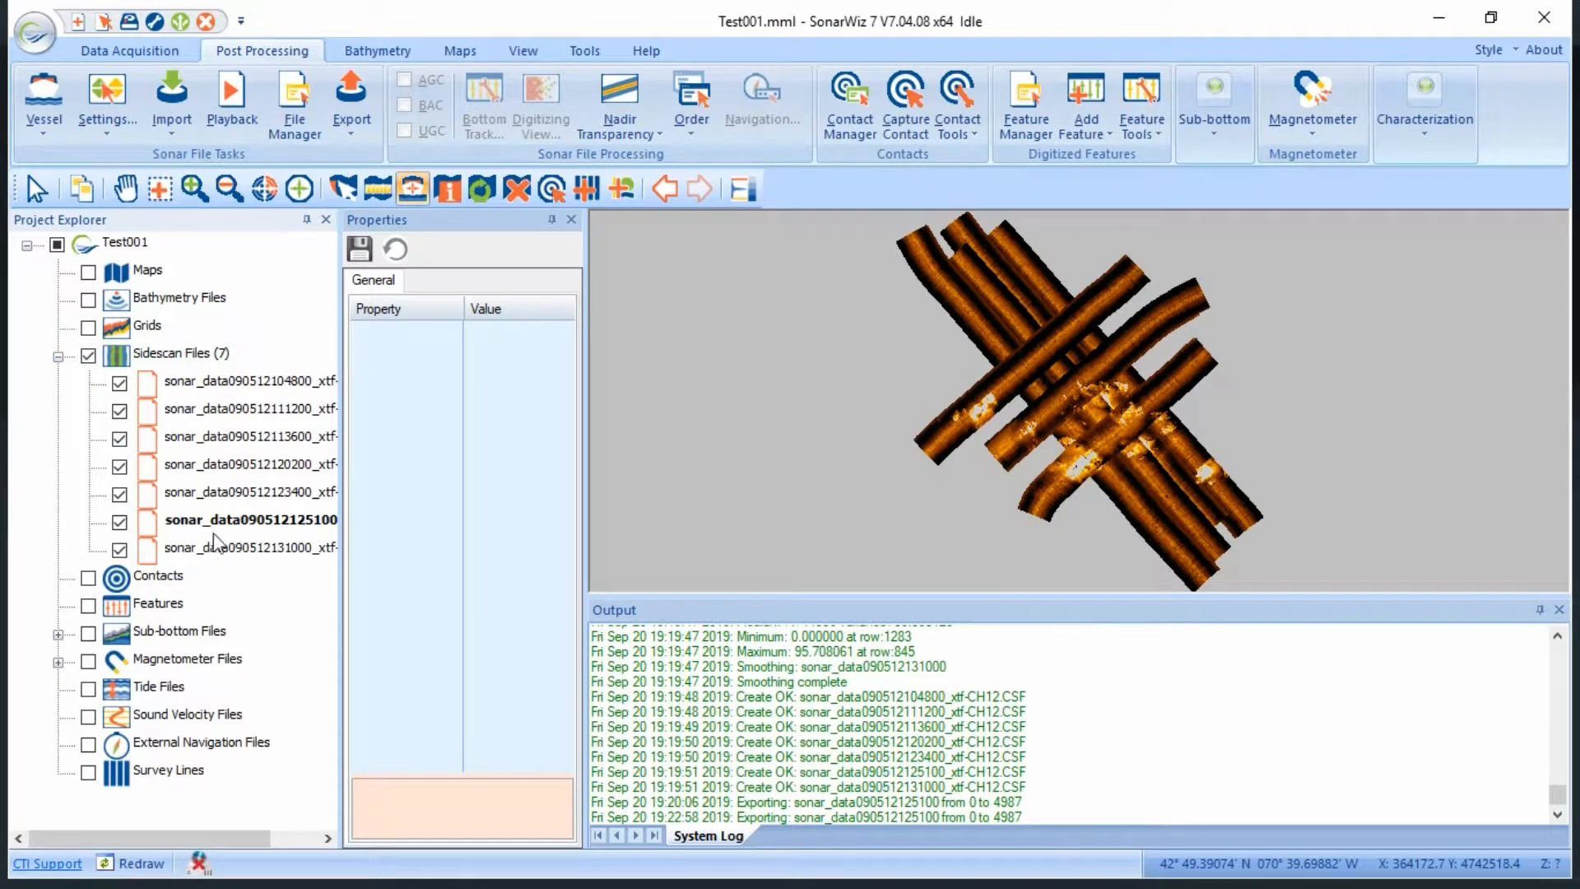
mouse_move(338, 536)
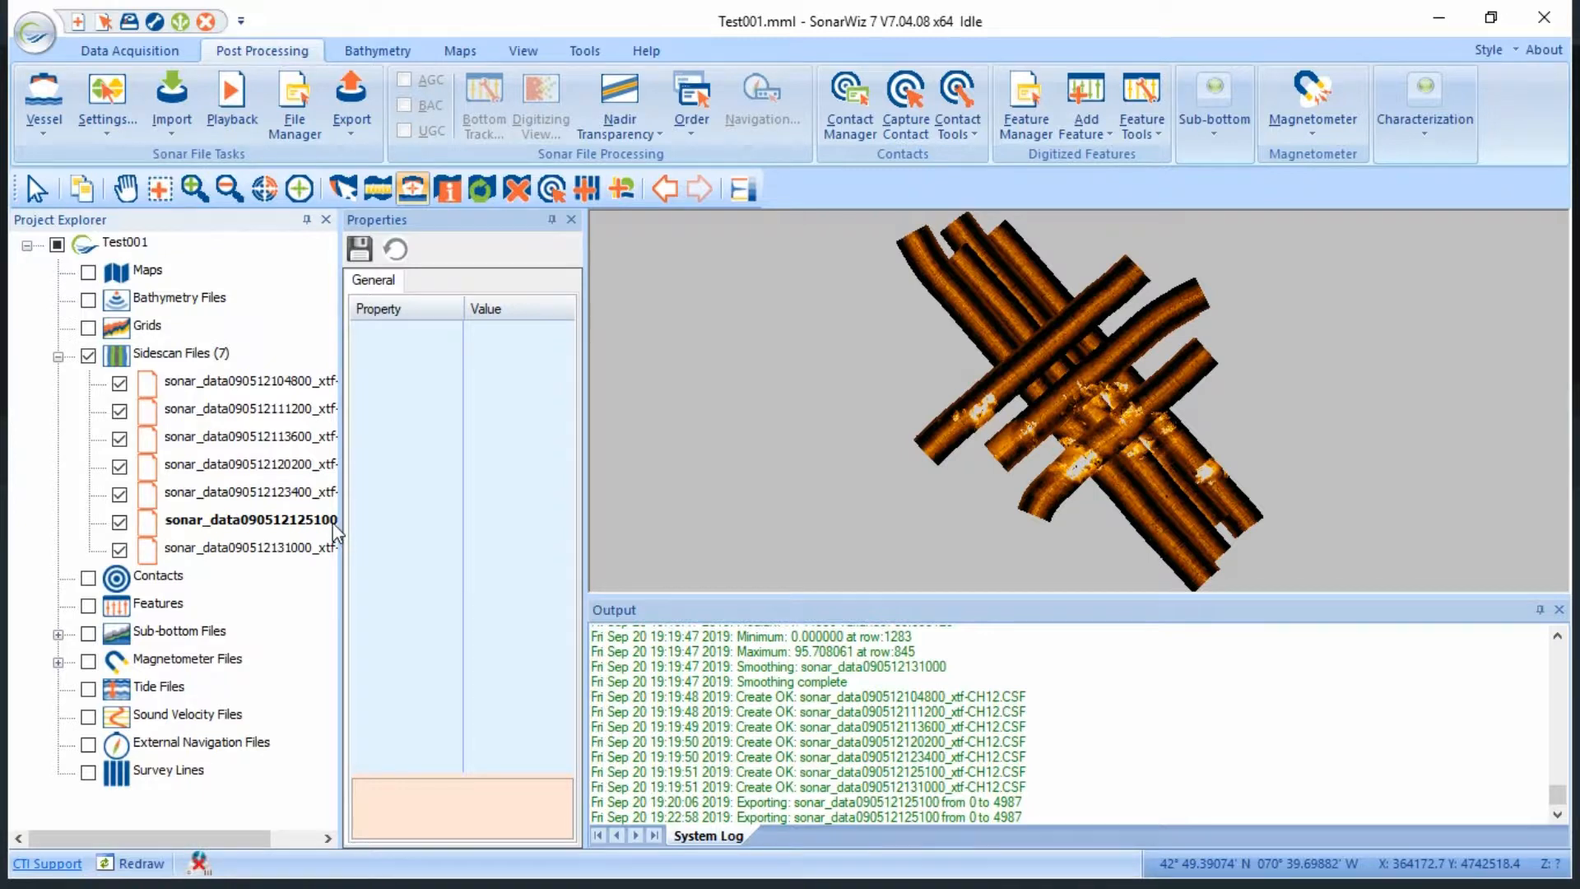
click(251, 520)
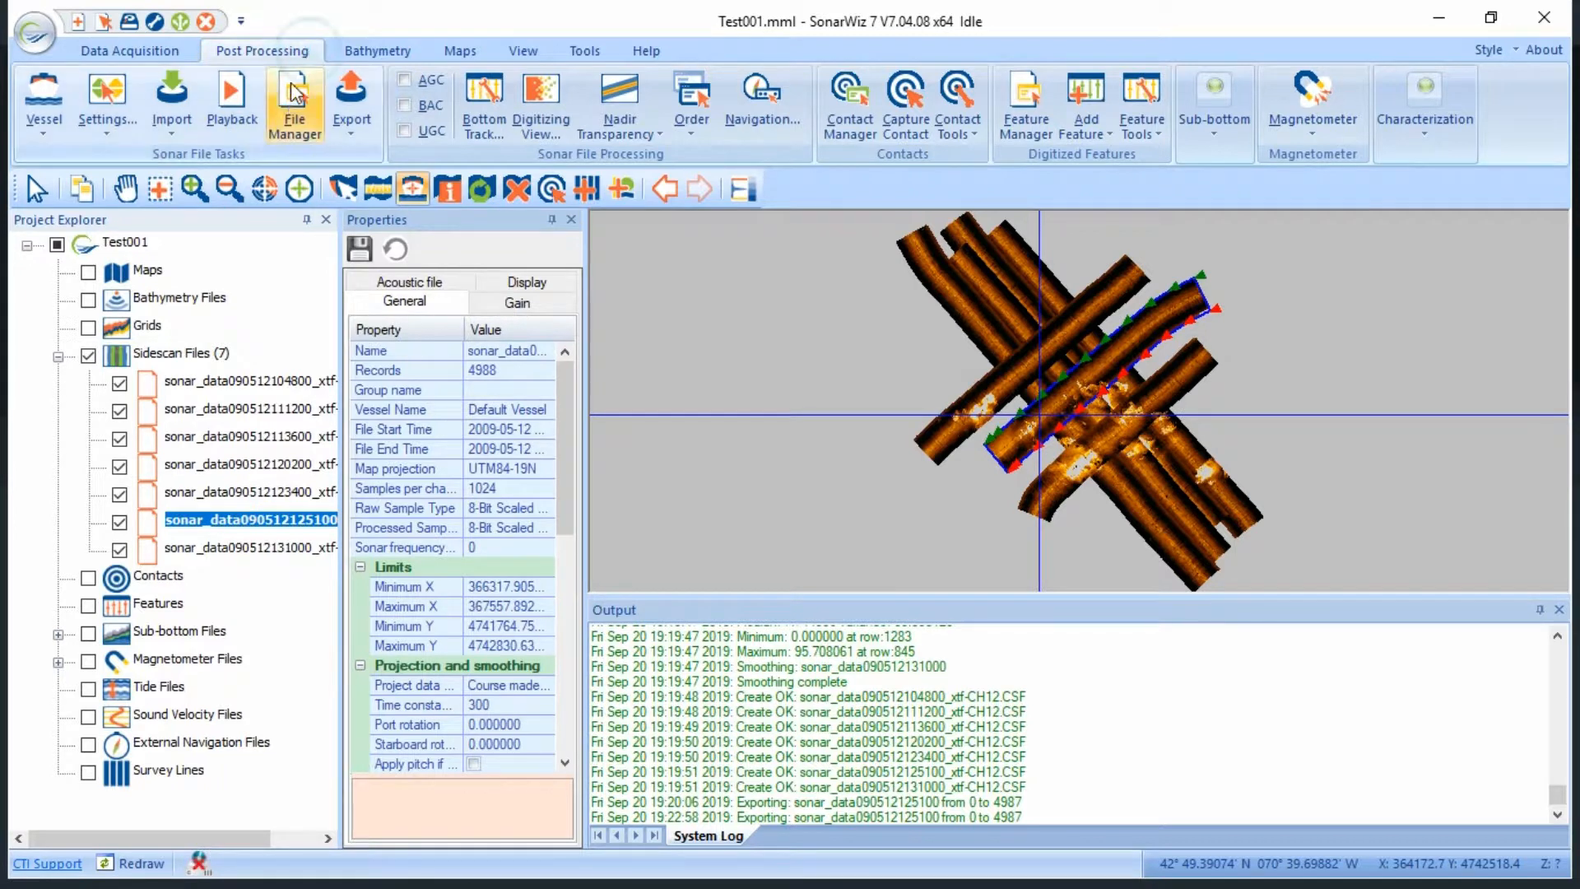
mouse_move(295, 101)
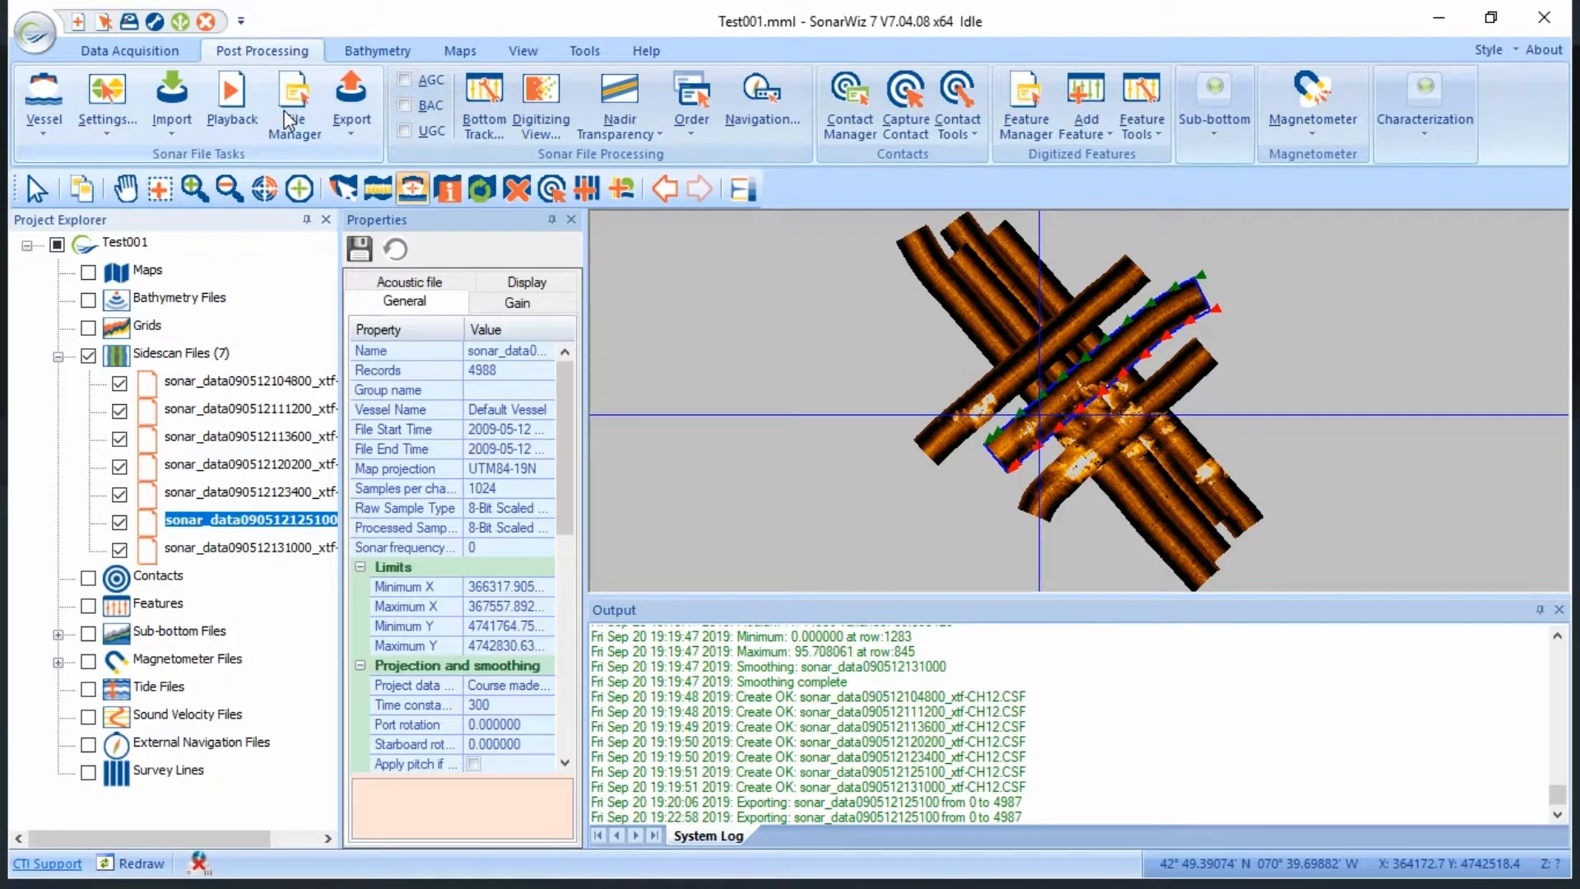
mouse_move(333, 139)
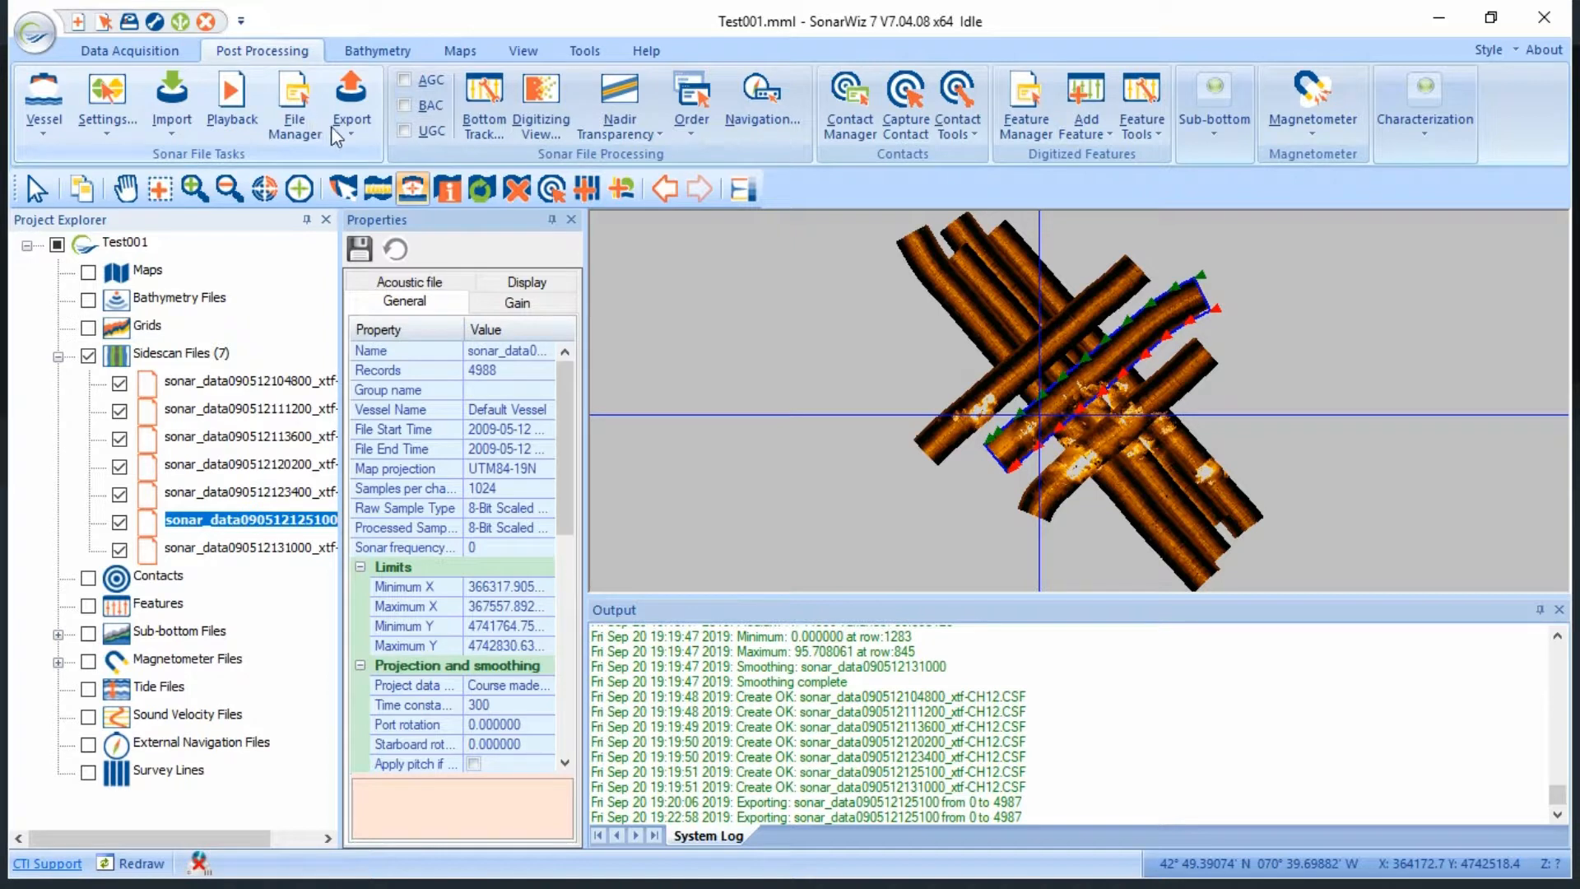
Step: Batch bottom-track all seven files via File Manager > Batch Bottom Track with Check All
click(293, 101)
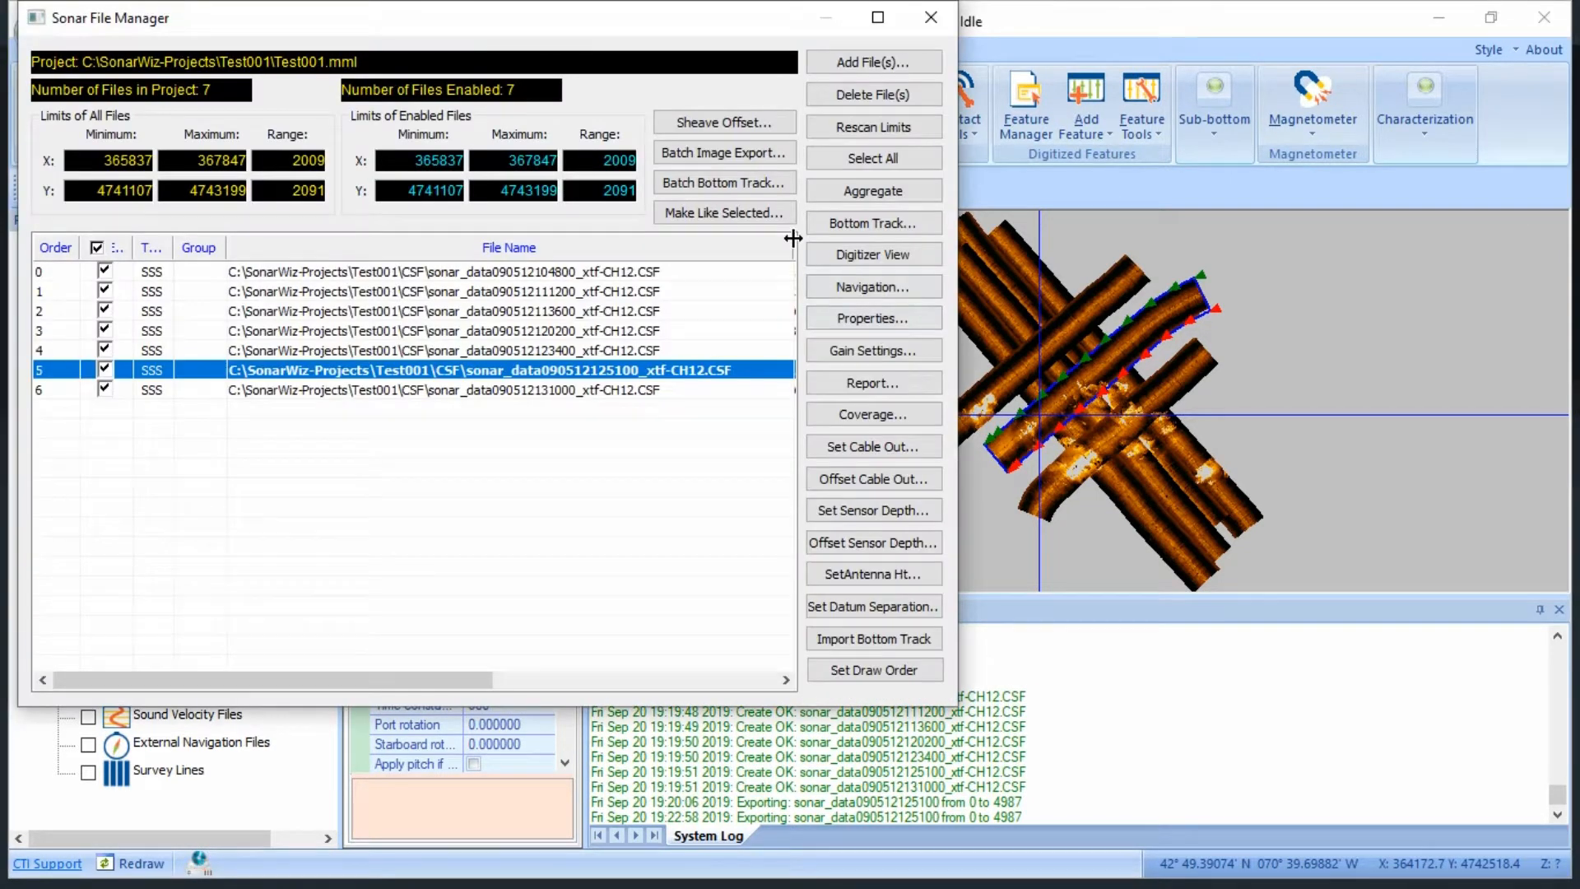
click(723, 183)
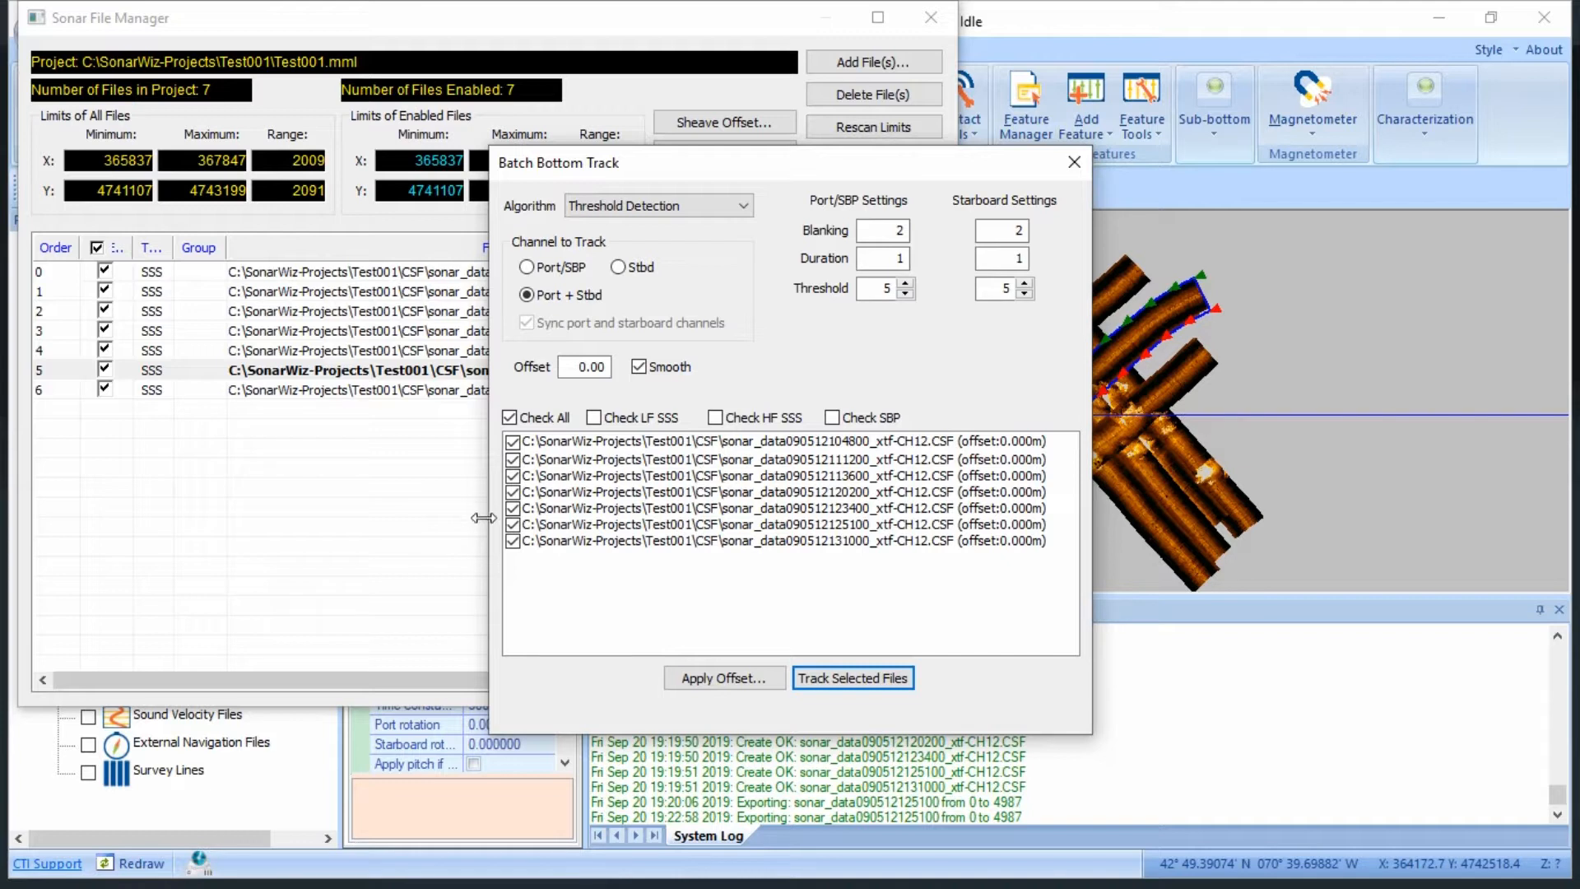
click(510, 417)
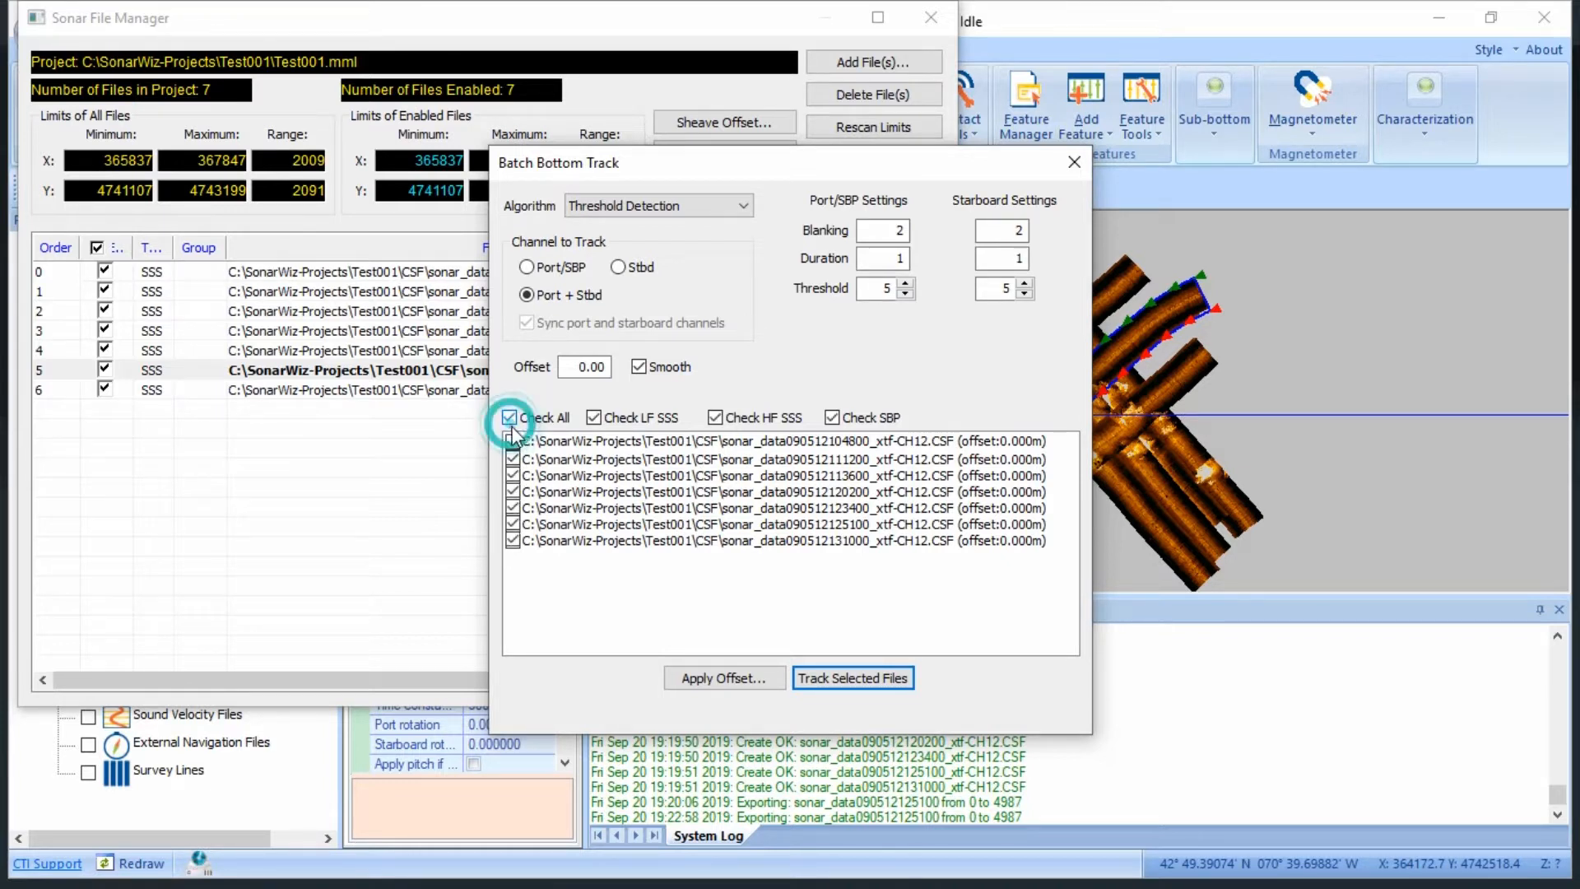
click(852, 678)
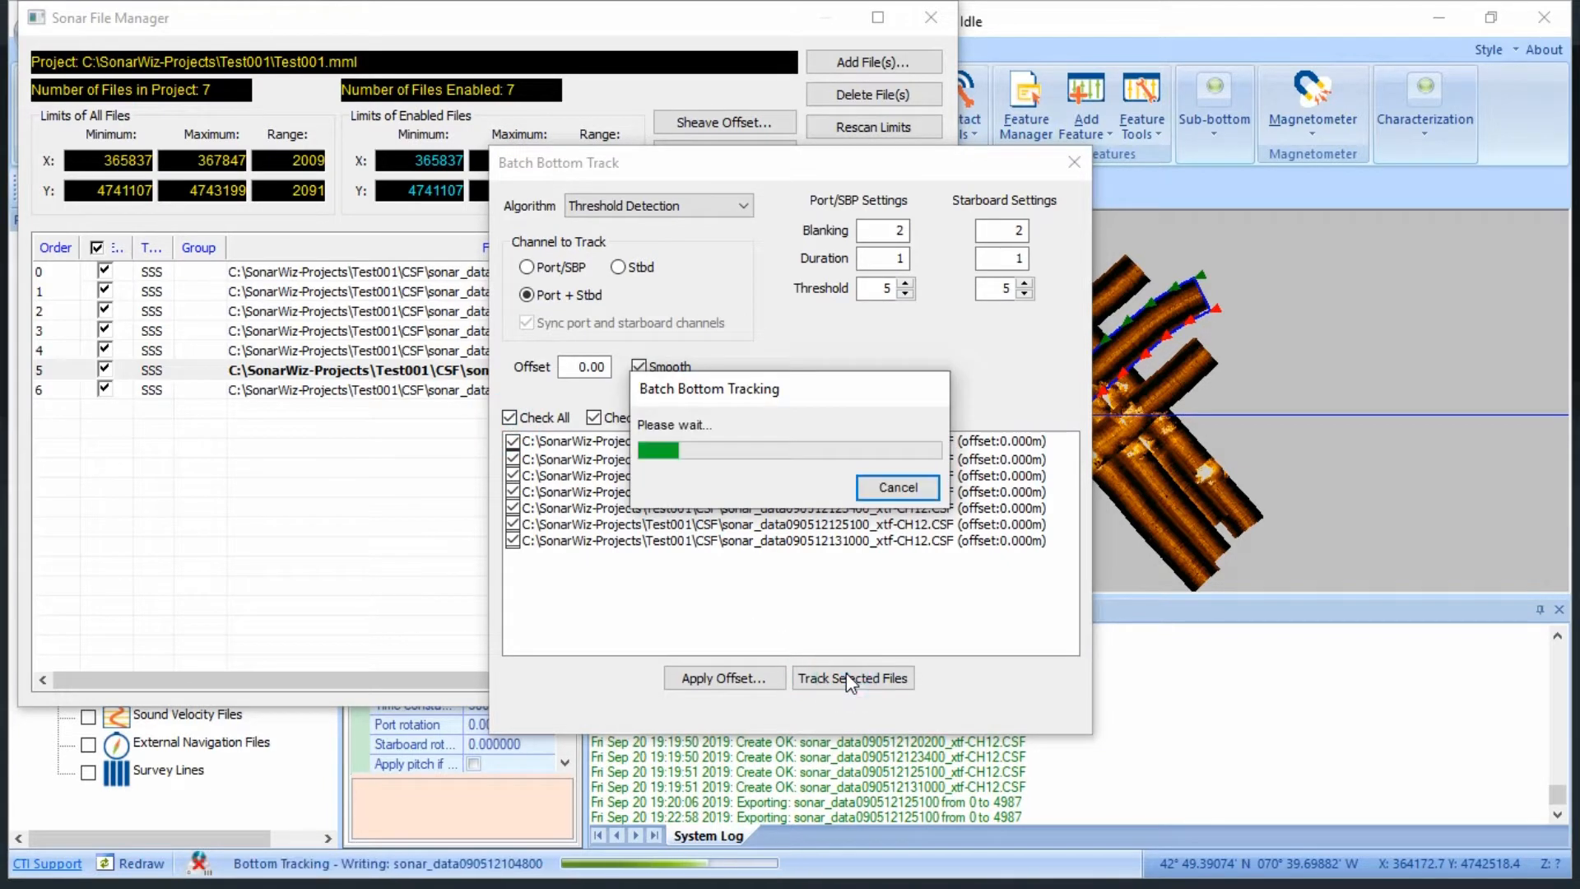